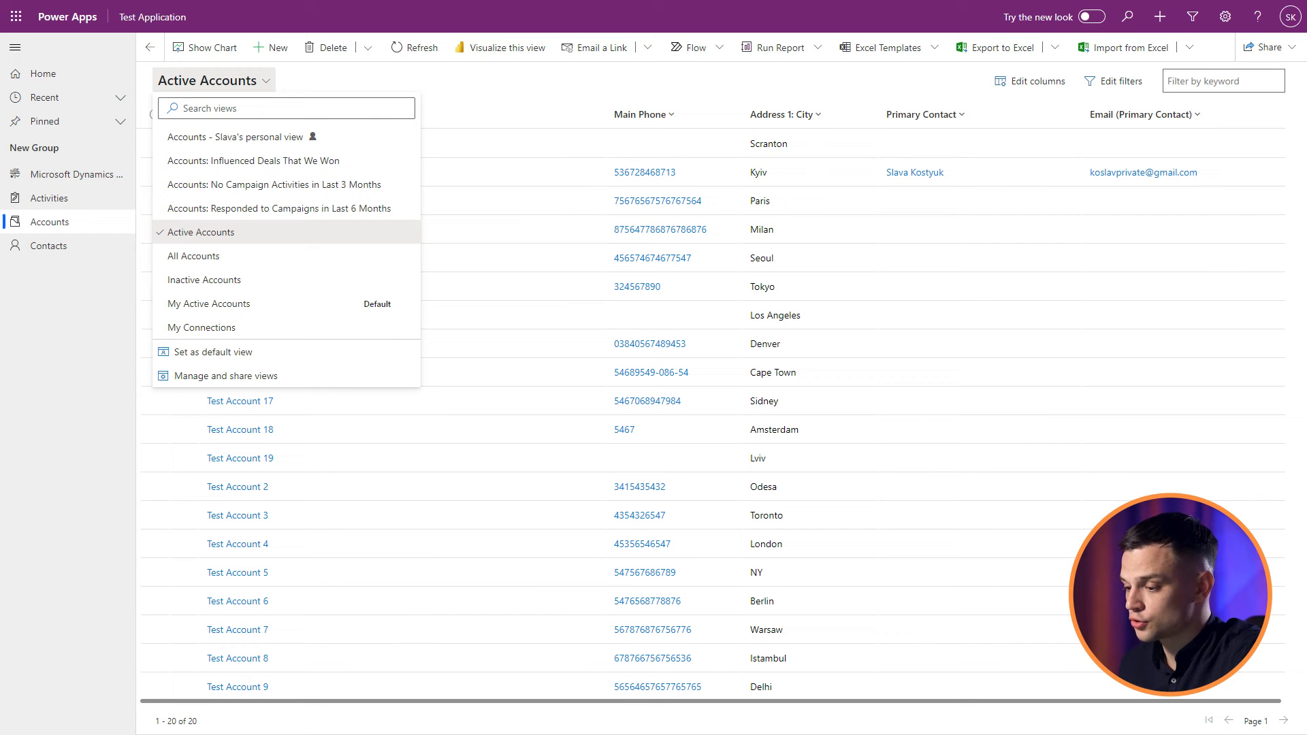
mouse_move(406, 138)
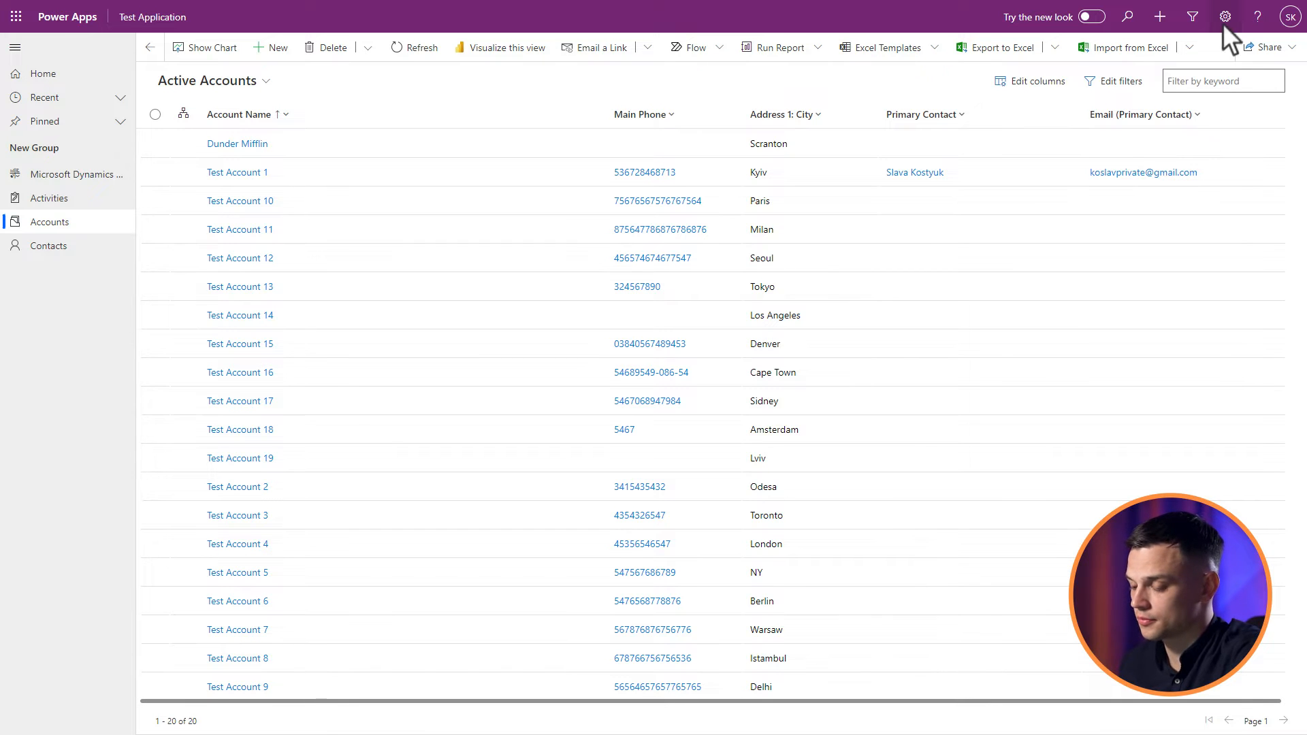
Show the Accounts saved views list in Advanced Find, revealing one personal view.
click(1225, 17)
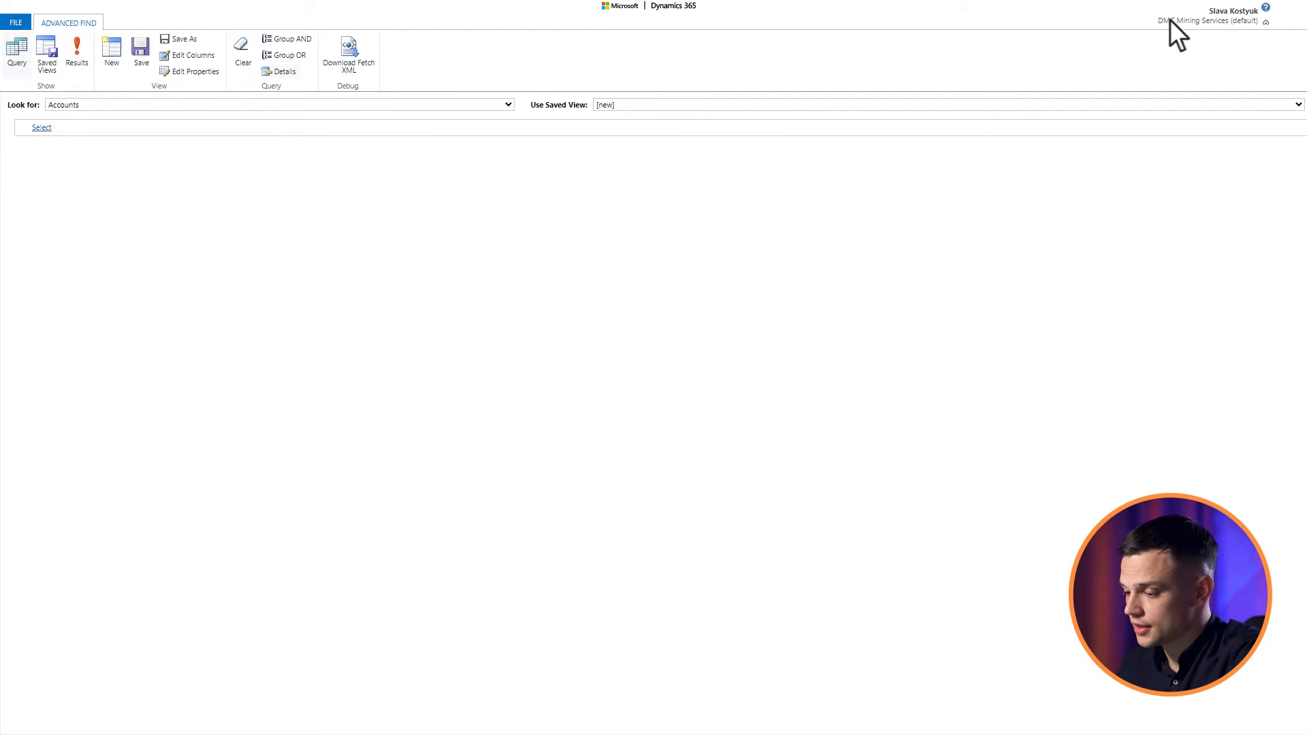
click(506, 105)
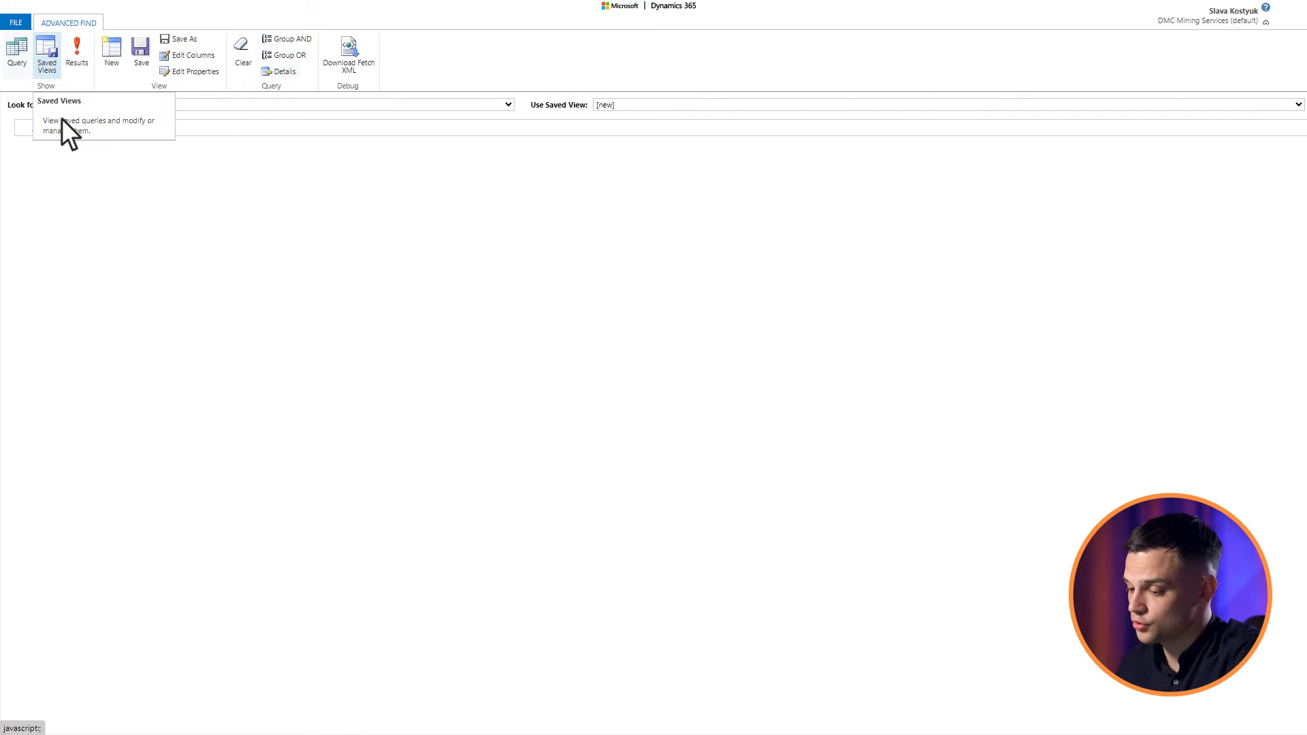
click(47, 54)
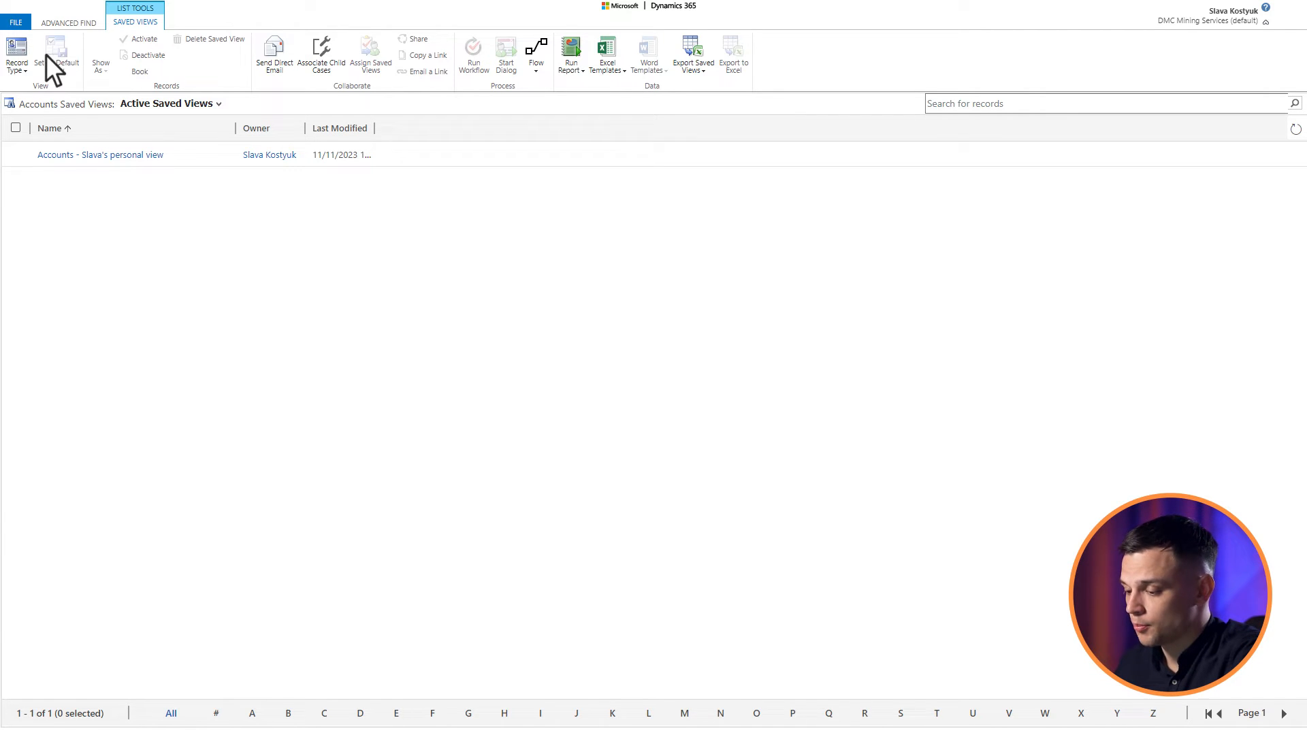
Delete the selected personal Accounts saved view and return to the Active Accounts grid.
click(15, 154)
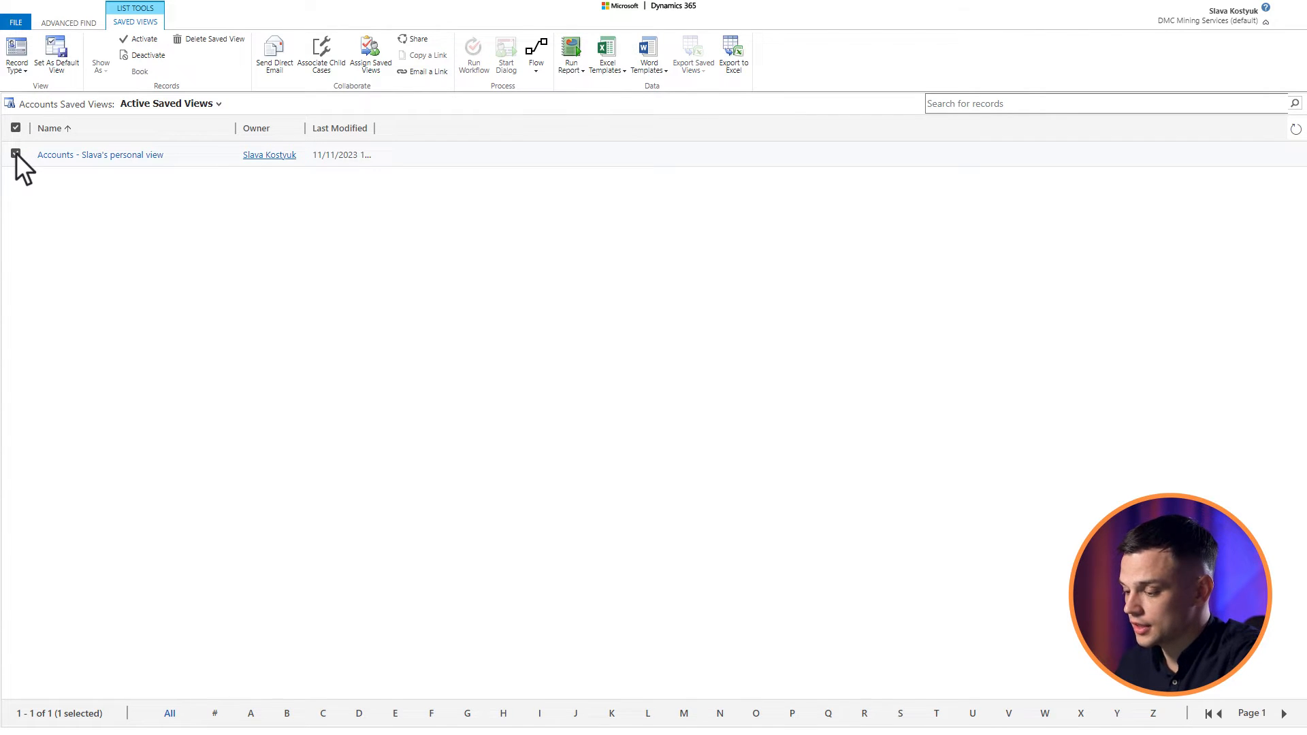
click(214, 39)
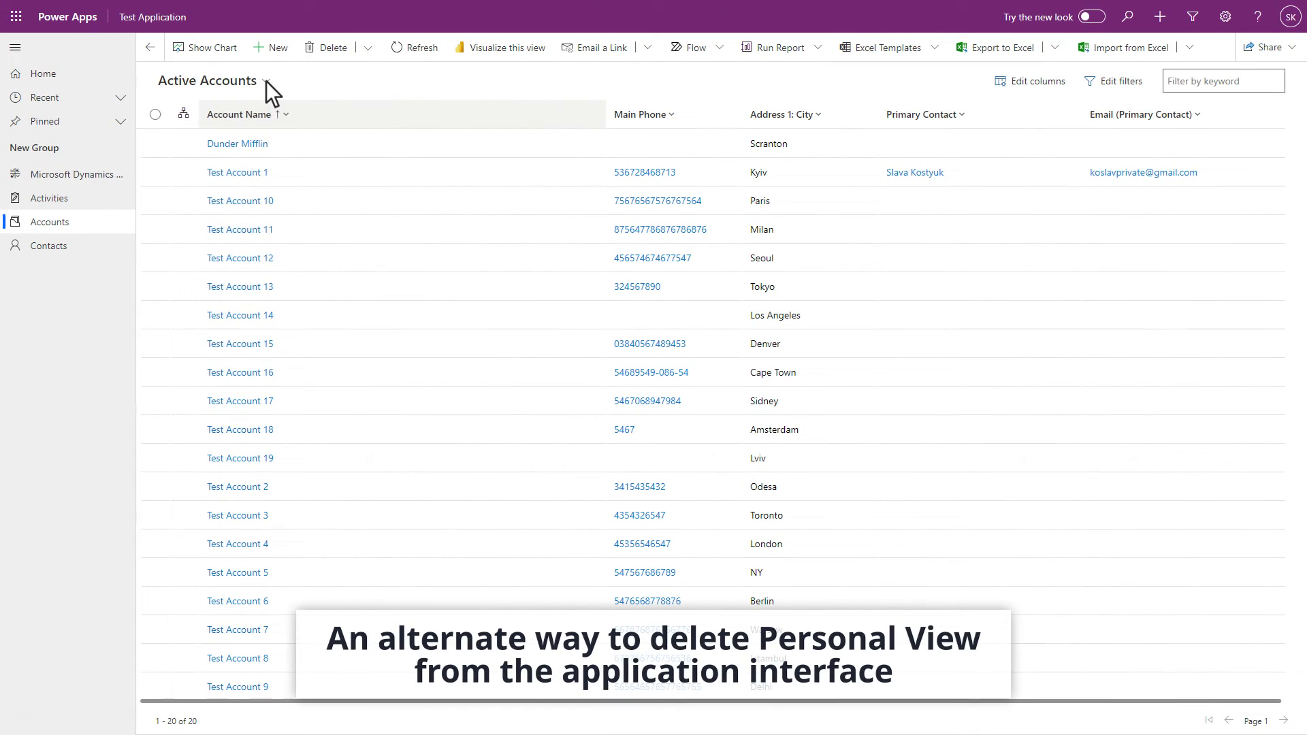
Delete the personal Accounts view via Manage and share views and confirm.
click(268, 81)
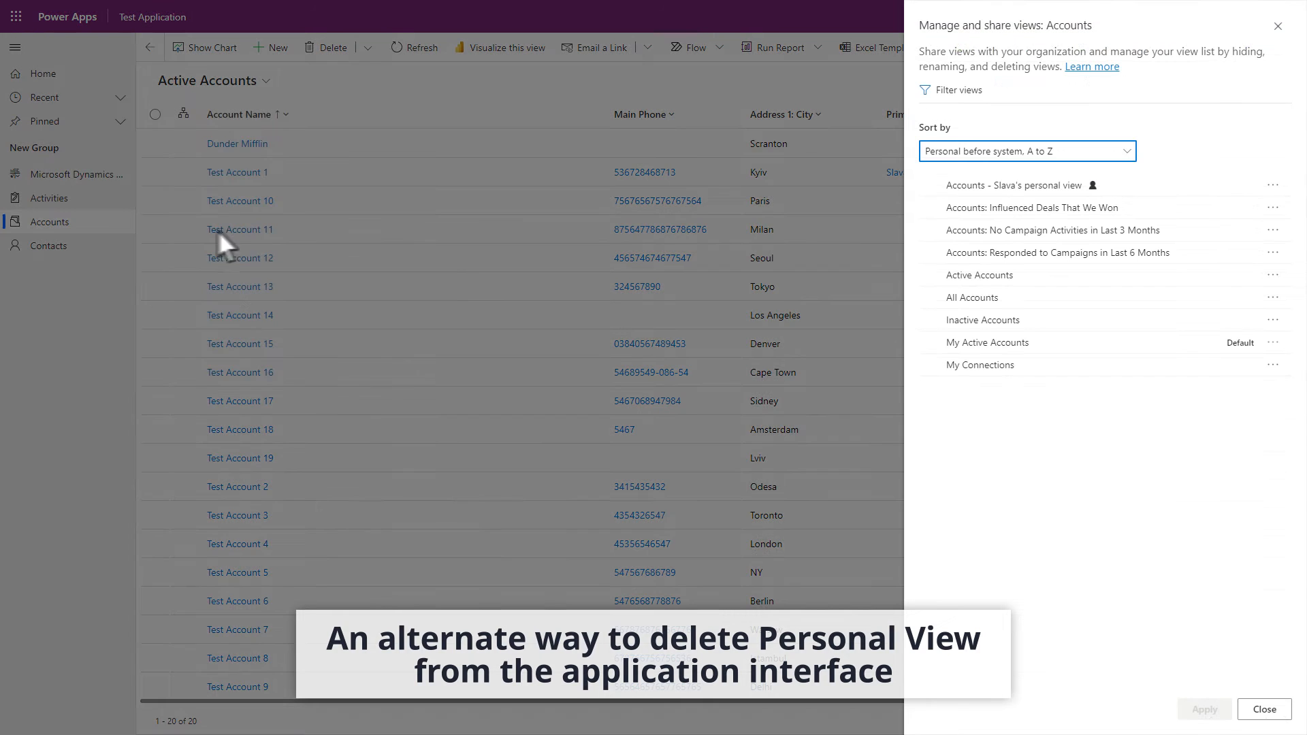
click(1273, 184)
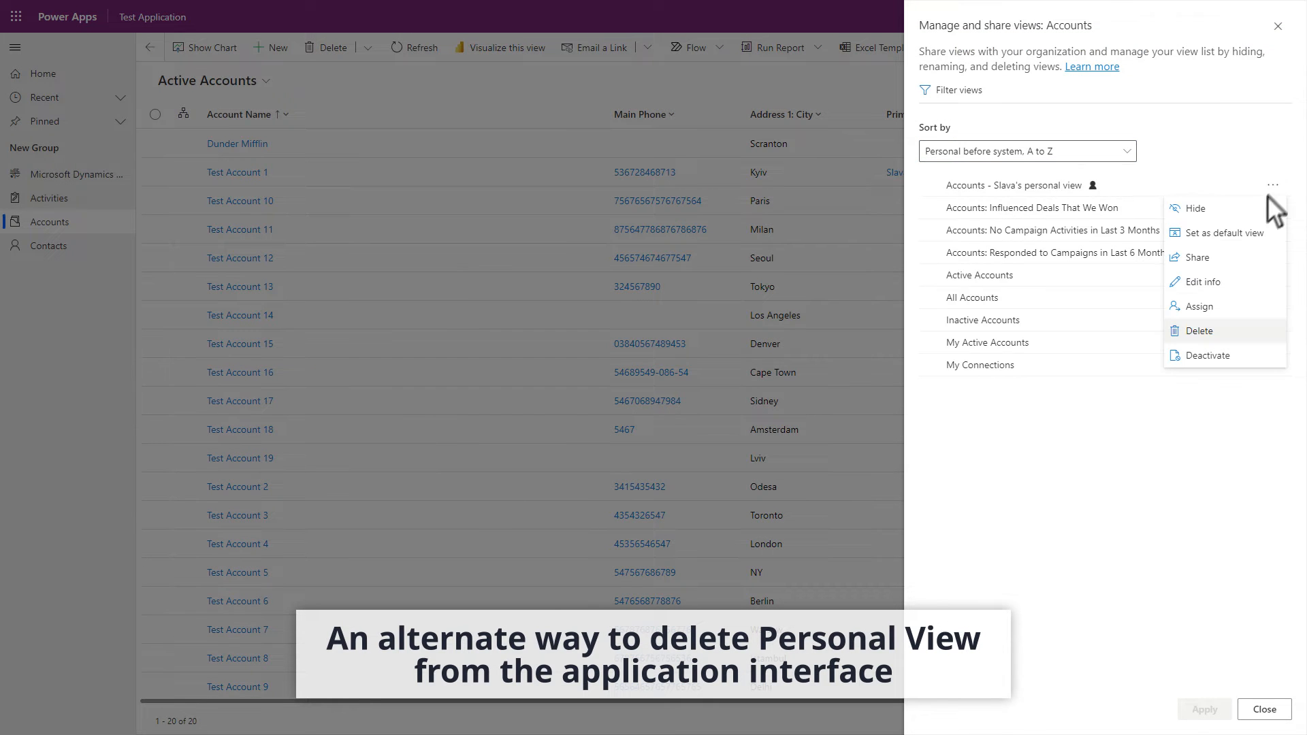
click(1198, 331)
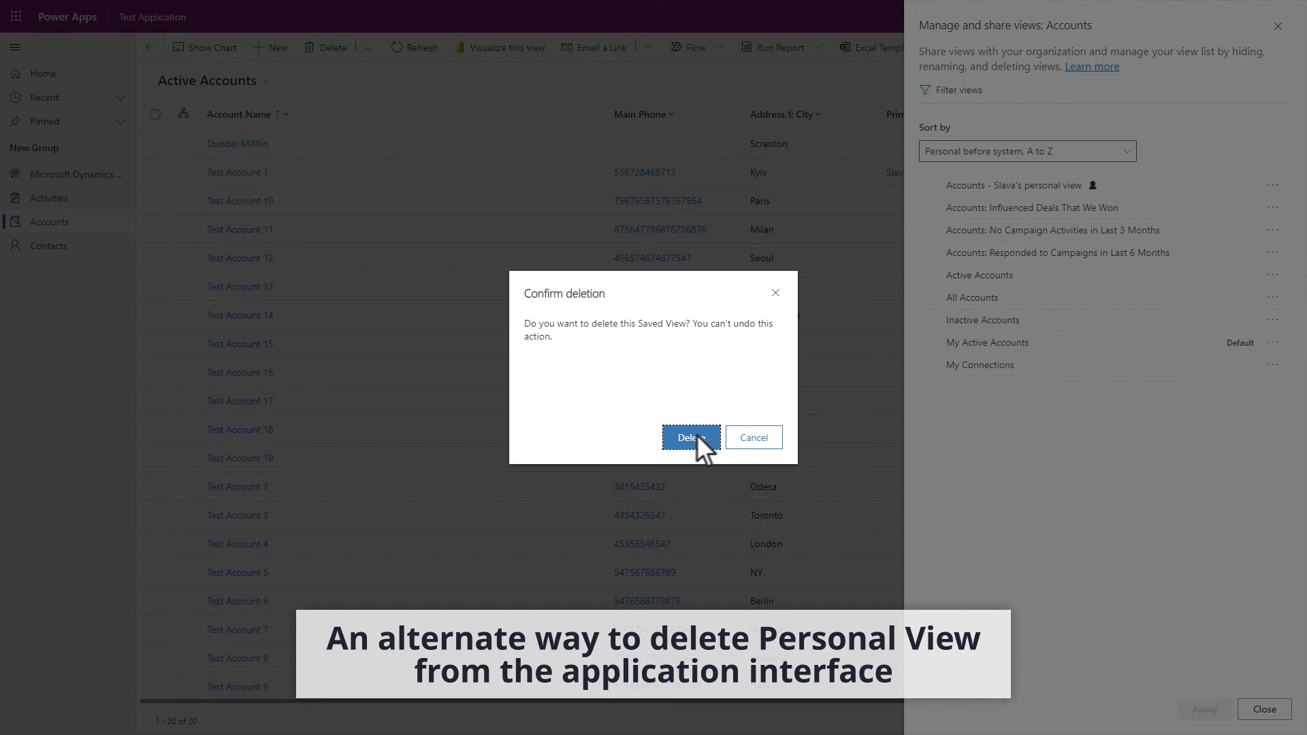
click(689, 437)
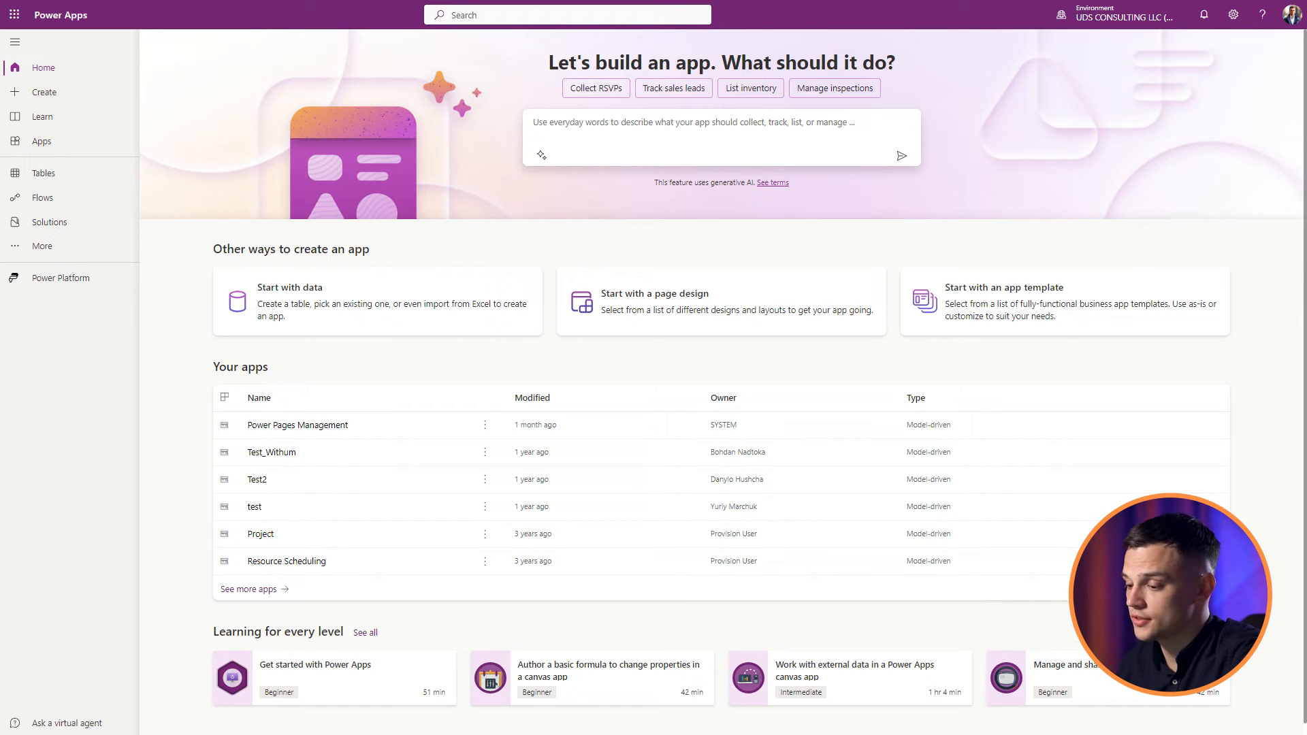
mouse_move(63, 253)
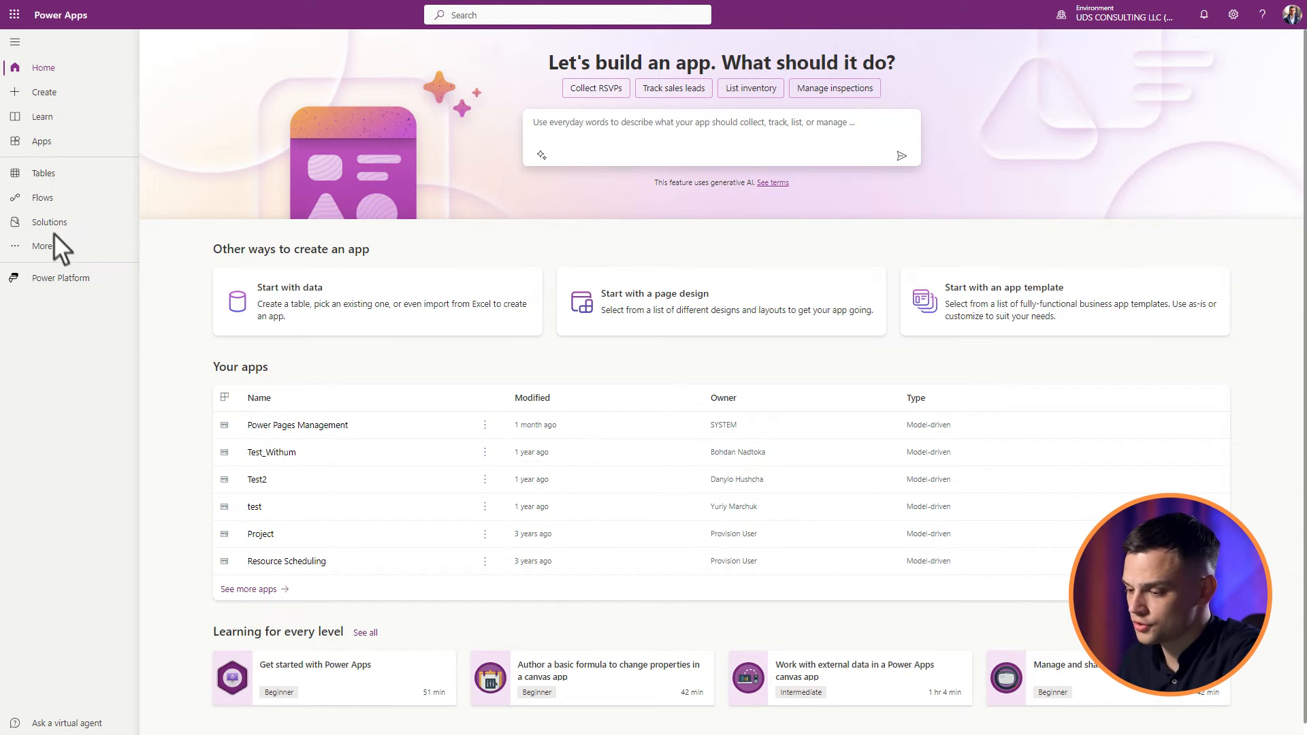
Navigate from Solutions into the Account views solution's Account table.
click(49, 222)
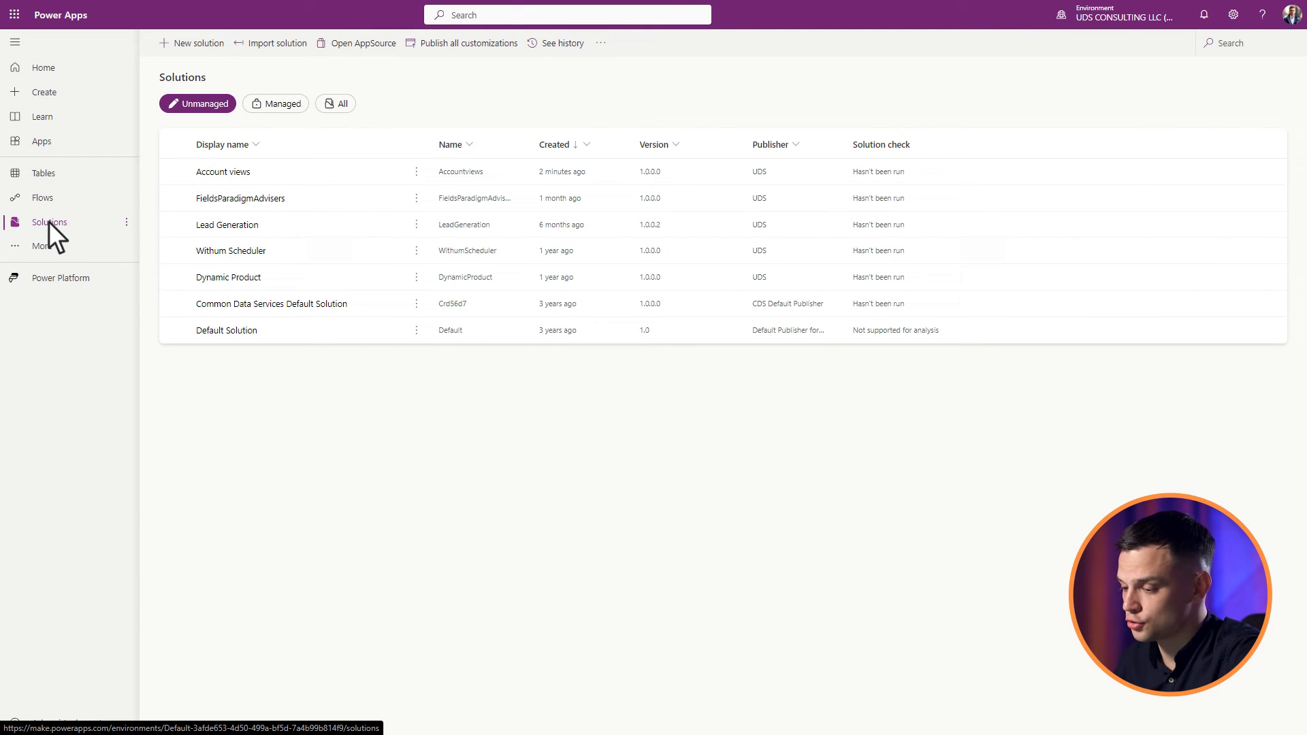
click(222, 171)
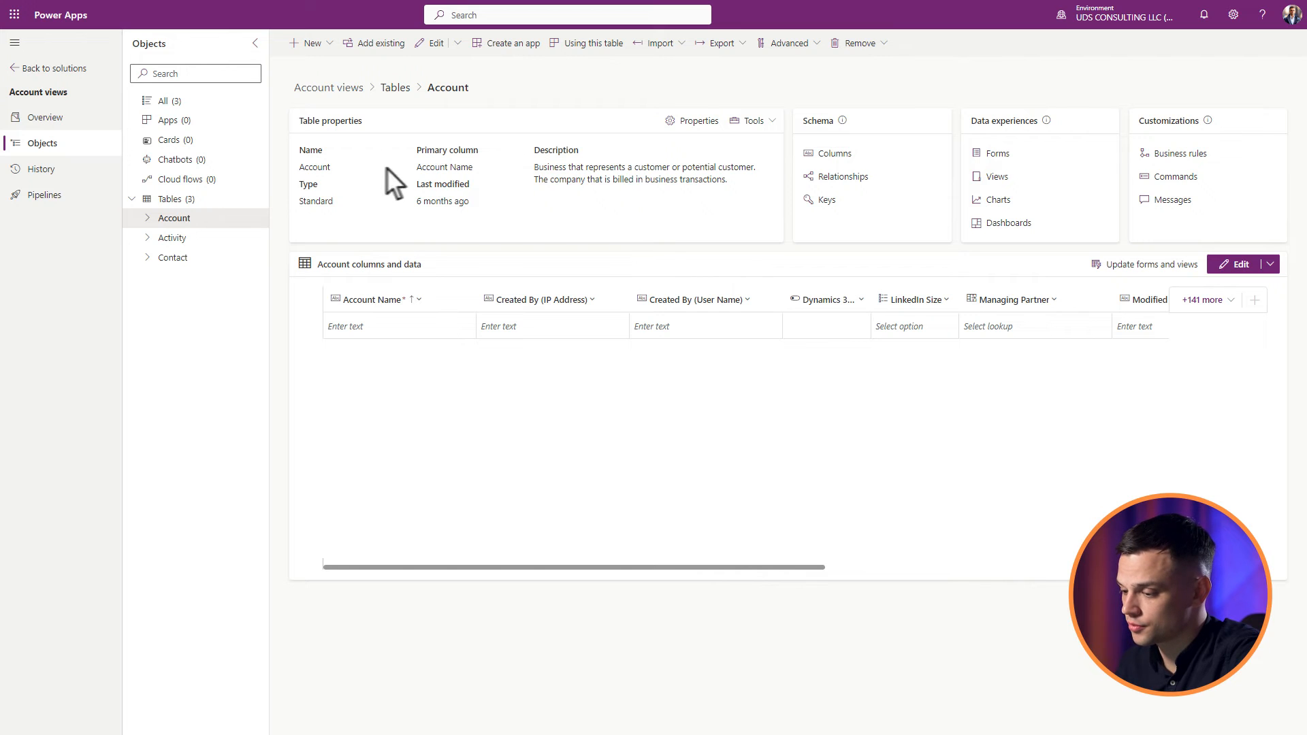
Remove the My Connections view from the Account views solution and return Home.
click(997, 176)
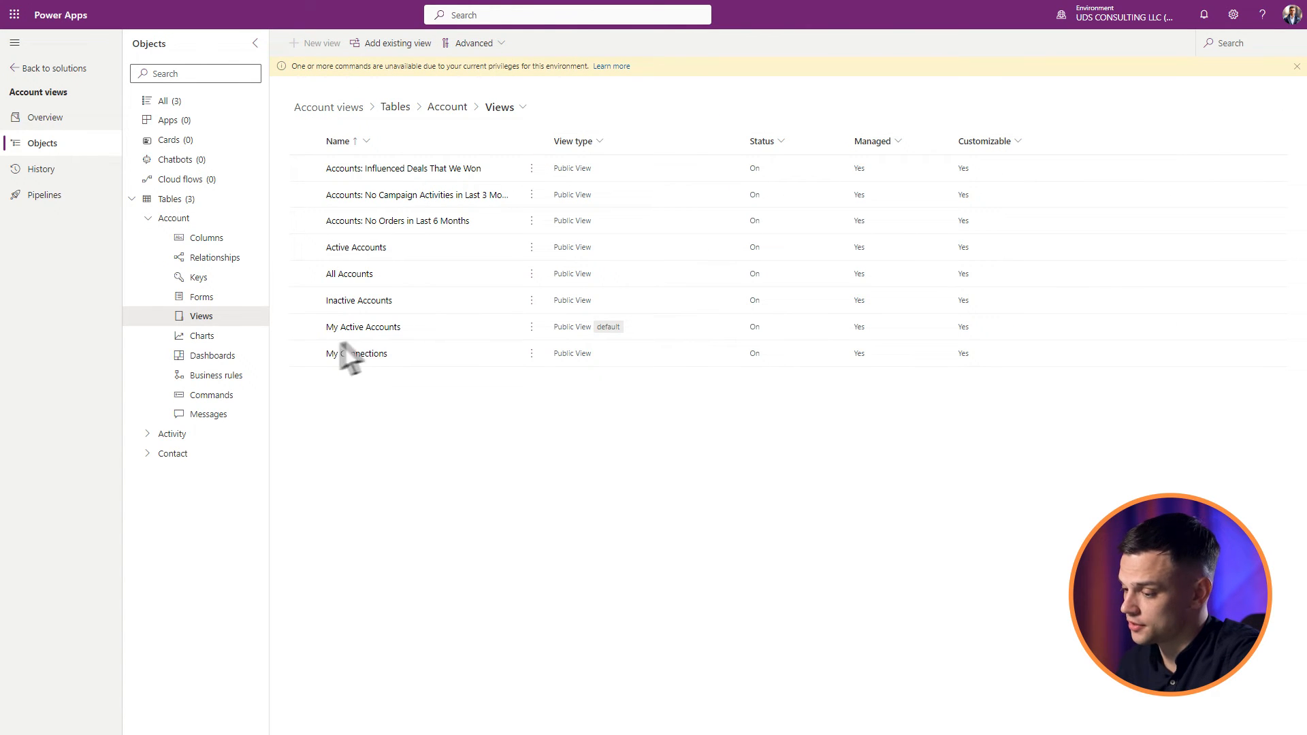
click(355, 353)
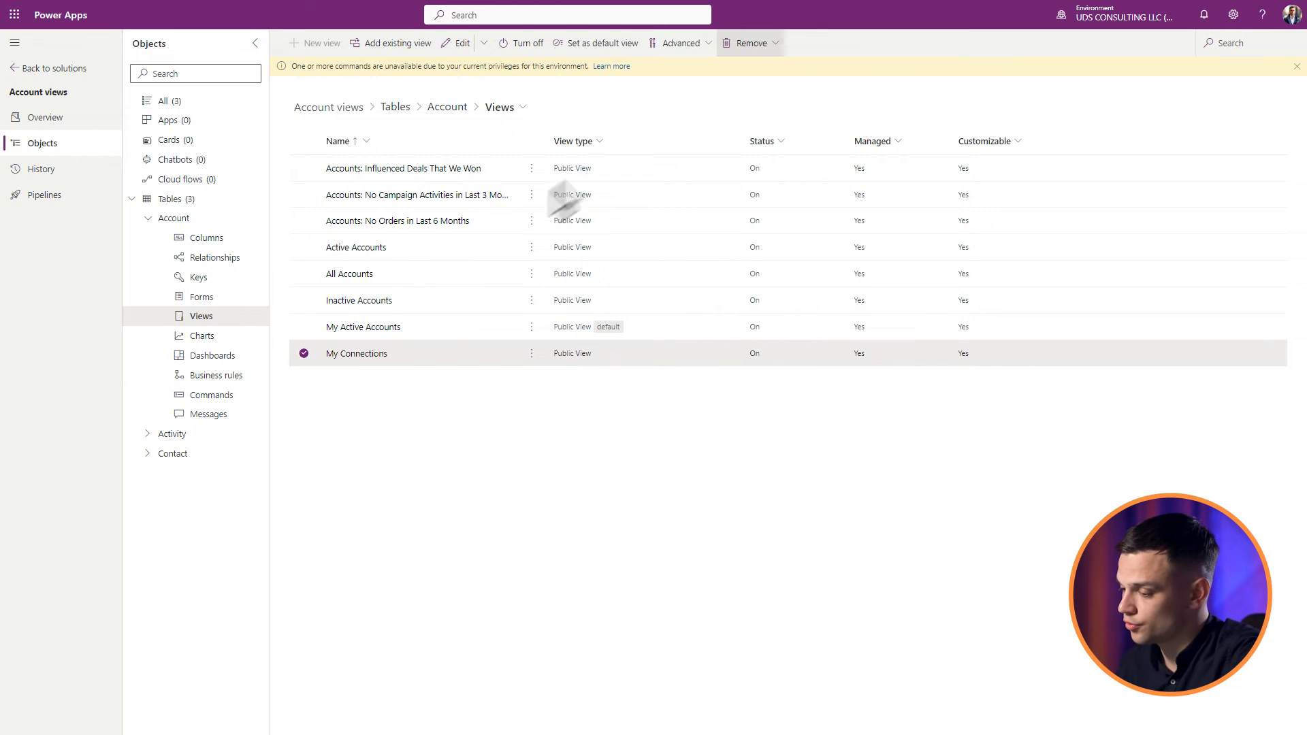
click(749, 43)
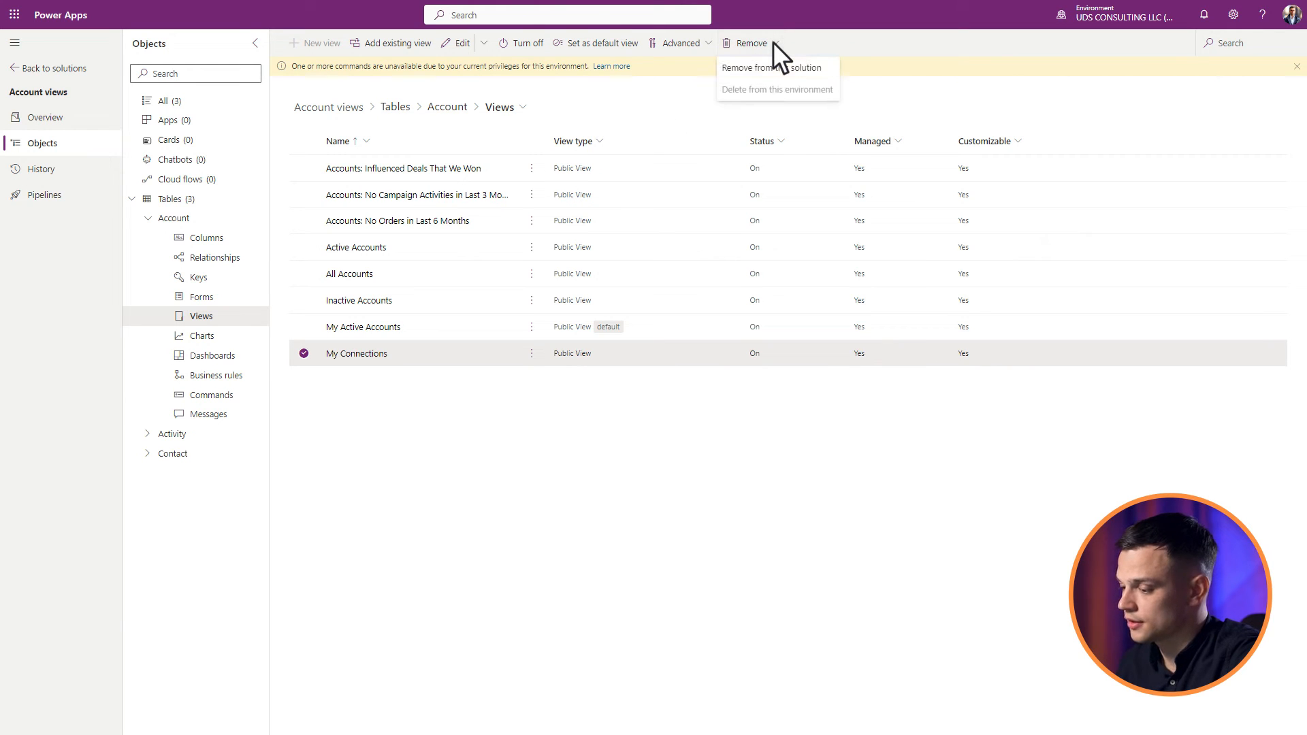
click(771, 68)
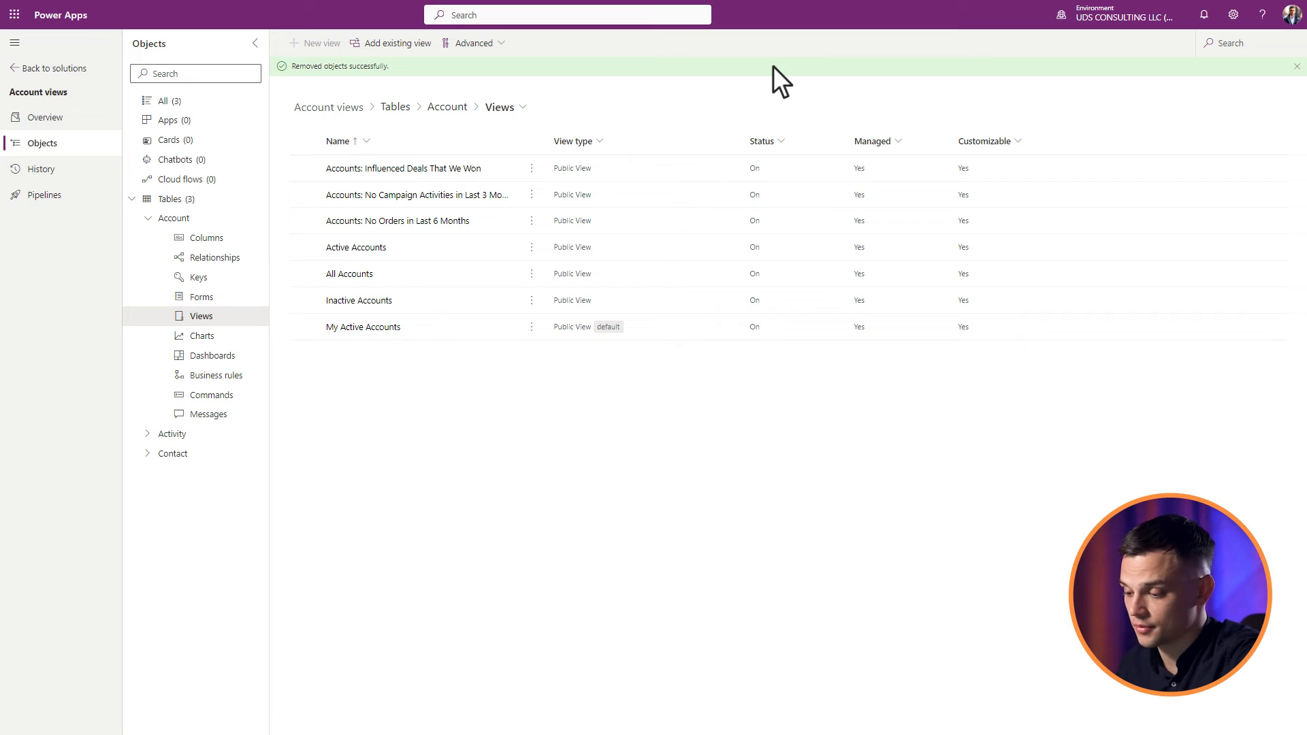
click(474, 42)
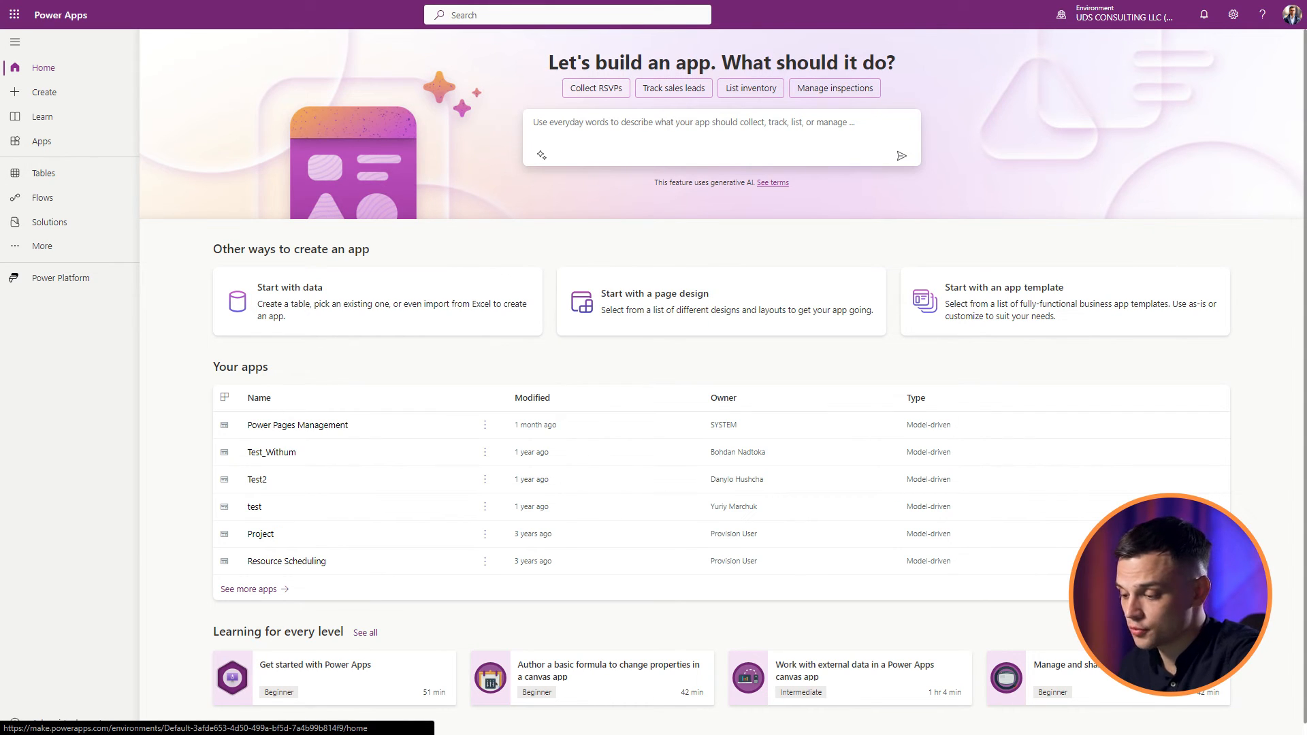
mouse_move(86, 286)
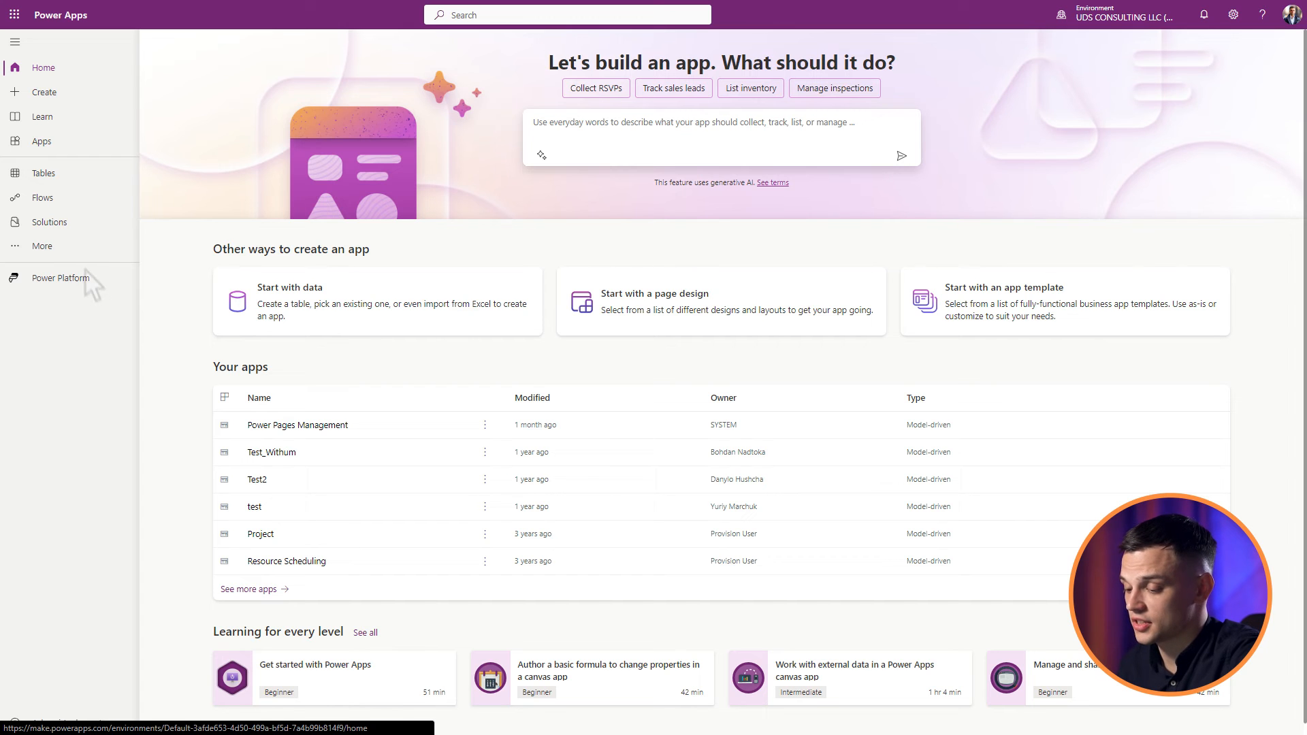
Delete My Connections from the Account table's views and start publishing the table.
click(42, 173)
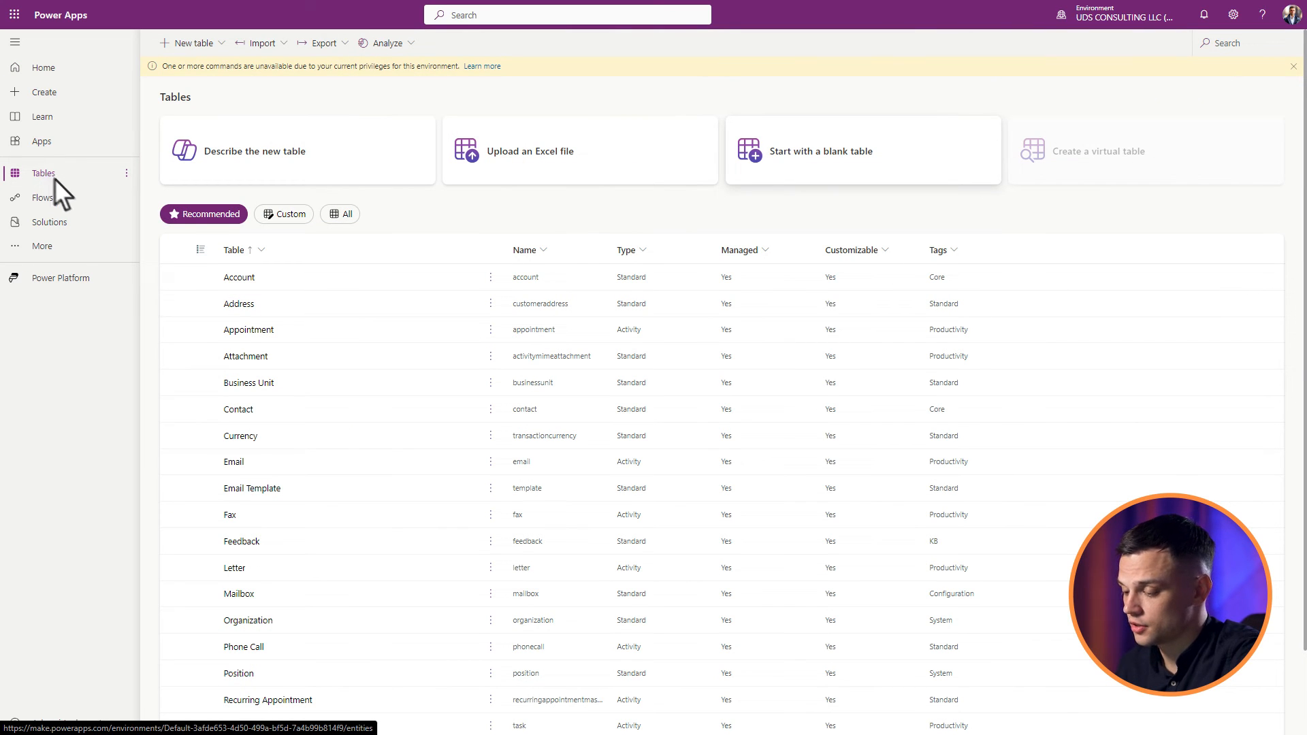
click(240, 277)
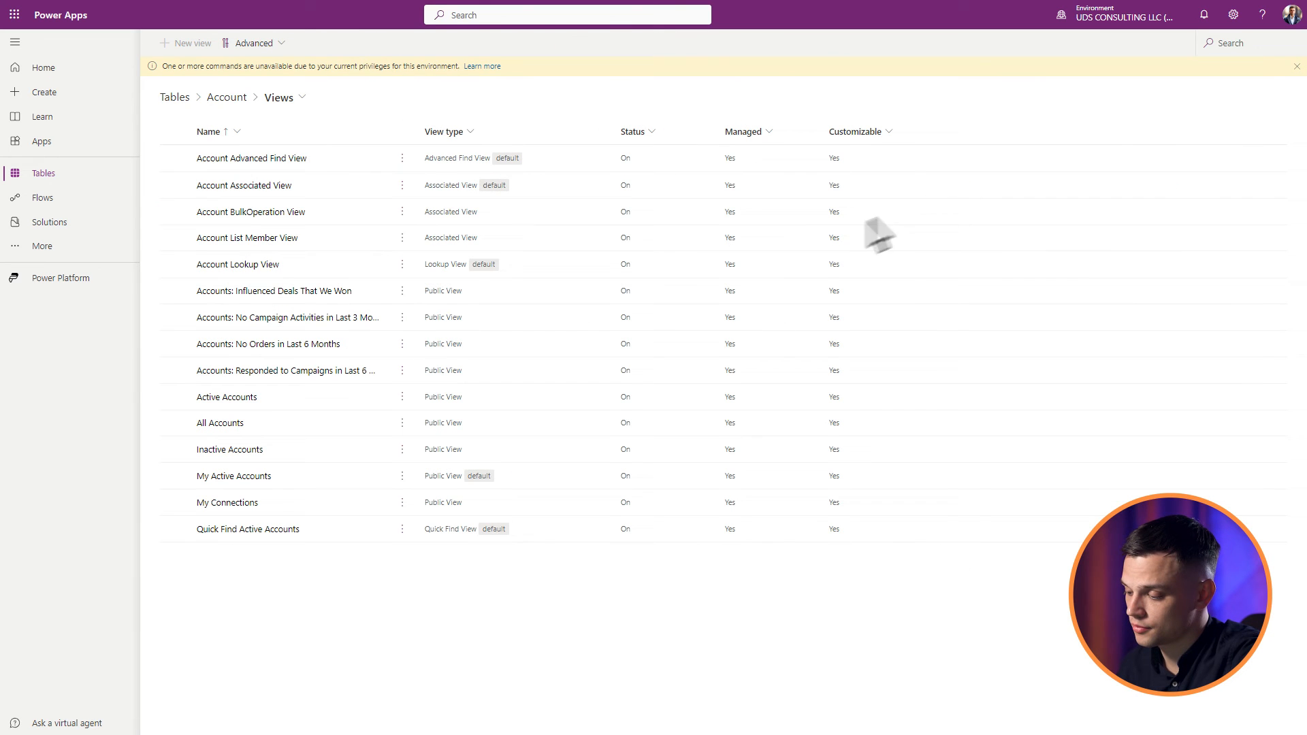
click(227, 503)
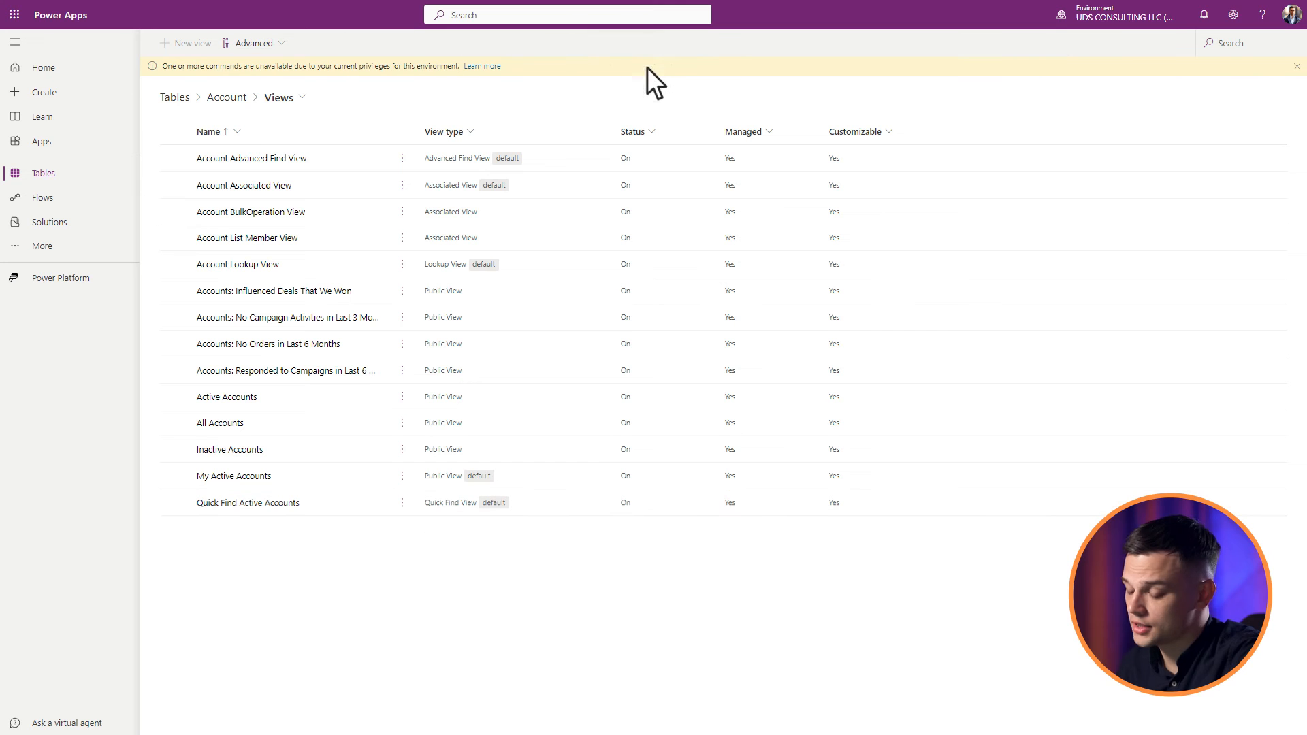
click(253, 42)
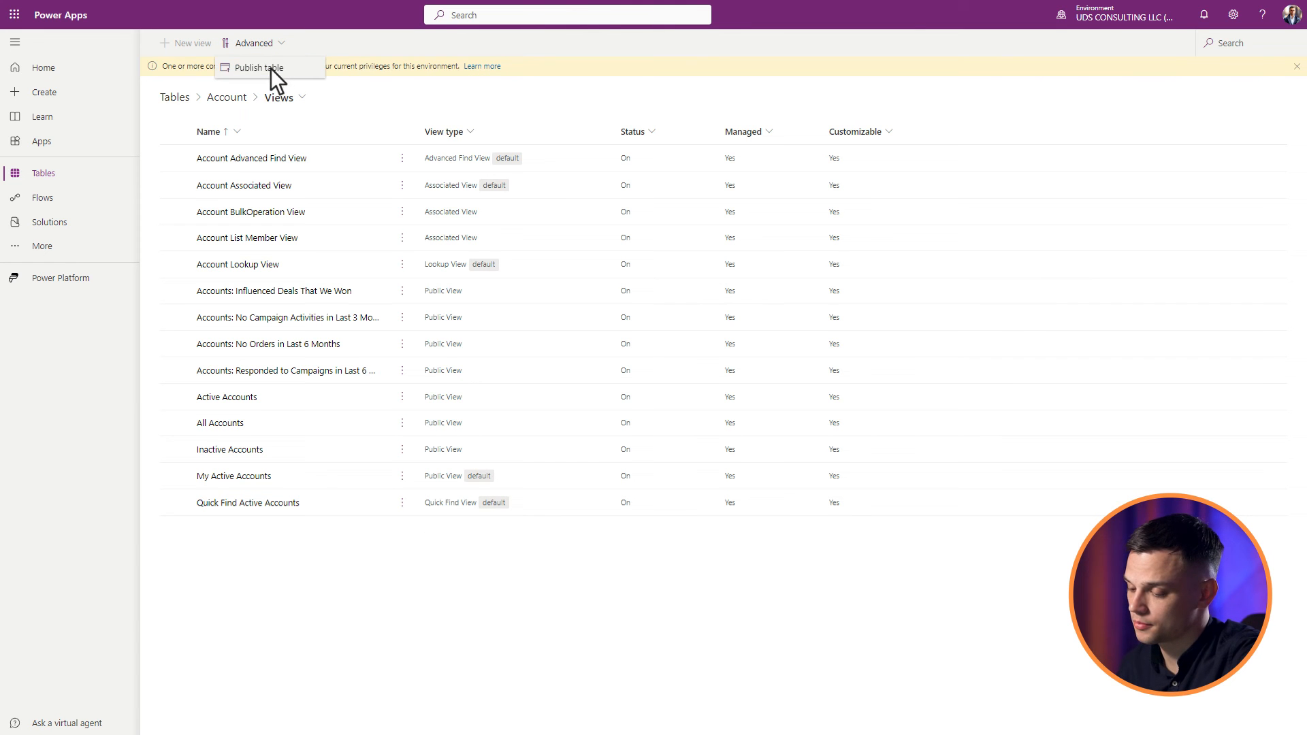